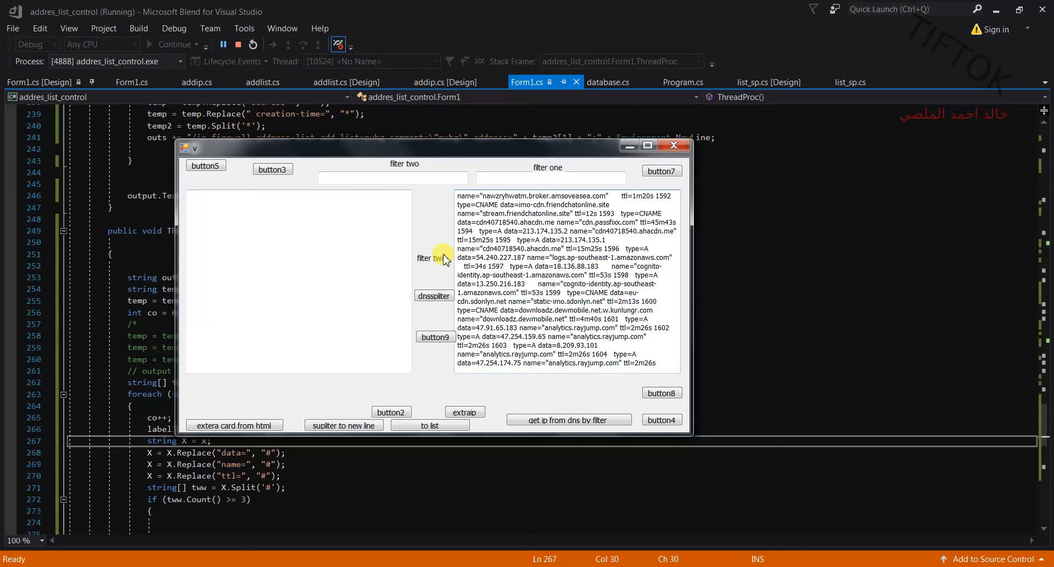
{"action": "mouse_move", "coordinate": [443, 294]}
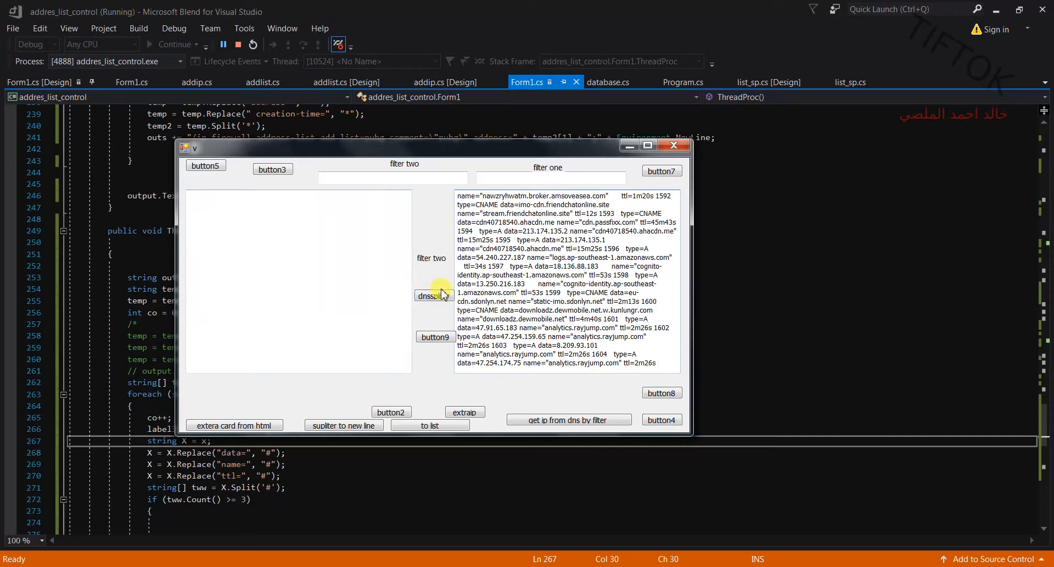
Step: Trigger dnssplitter in the running form, halting on the label3 cross-thread InvalidOperationException
{"action": "left_click", "coordinate": [674, 146]}
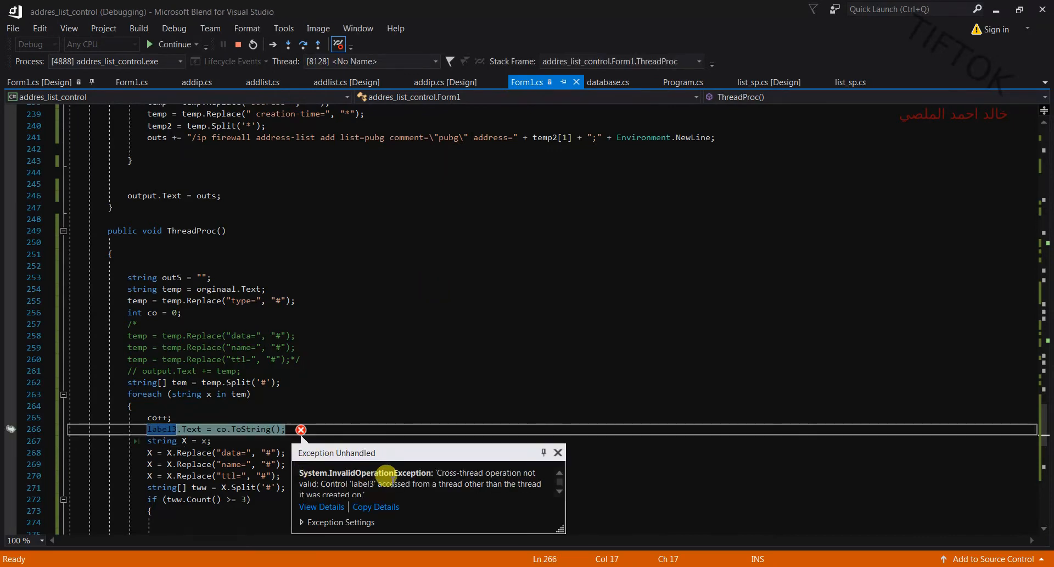
{"action": "mouse_move", "coordinate": [493, 350]}
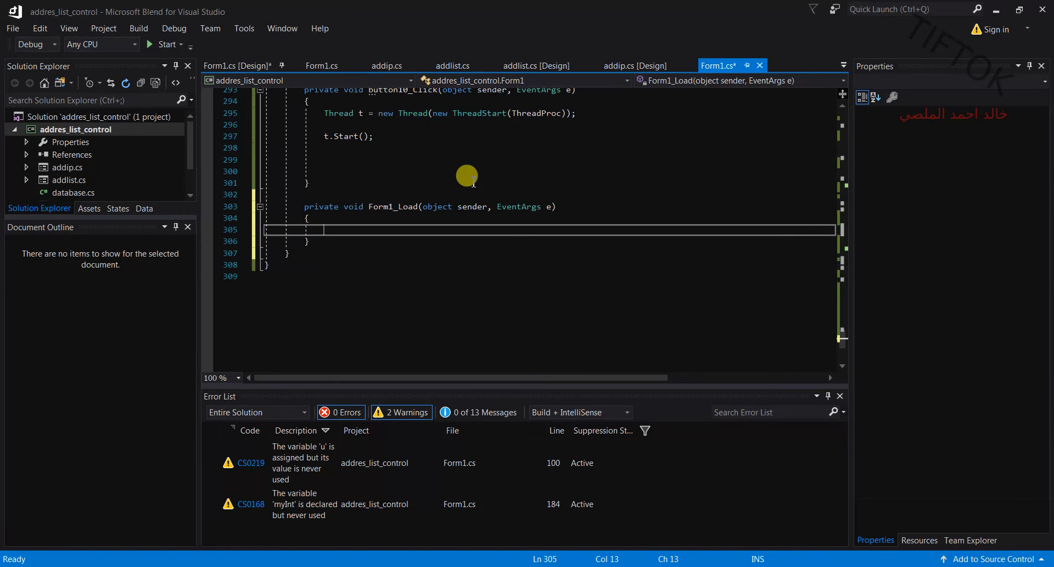
Step: Add TextBox.CheckForIllegalCrossThreadCalls = false; in Form1_Load via IntelliSense completion
{"action": "type", "text": "tex"}
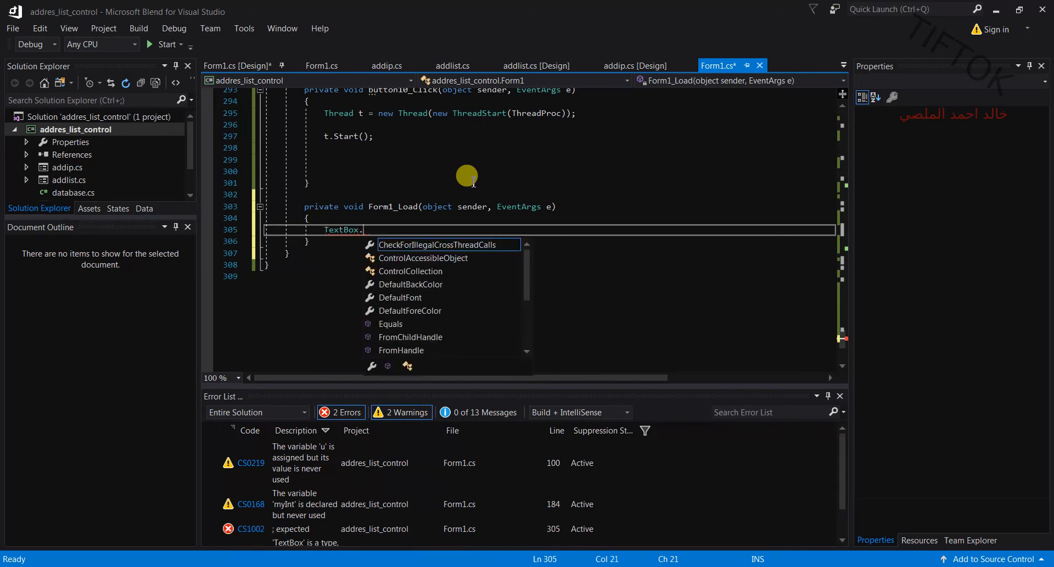
{"action": "type", "text": "t"}
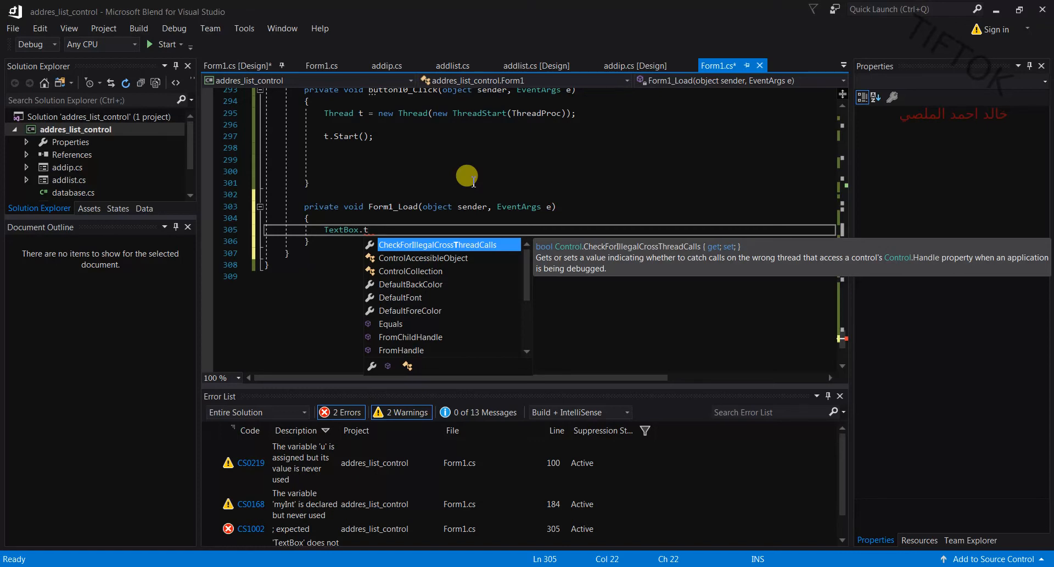
{"action": "key", "text": "Tab"}
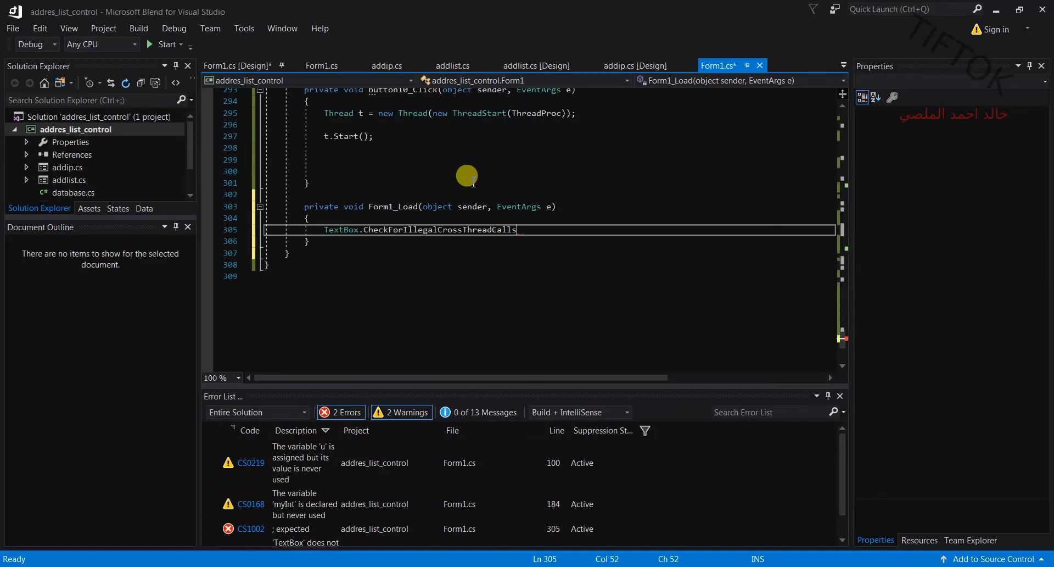
{"action": "type", "text": "=f"}
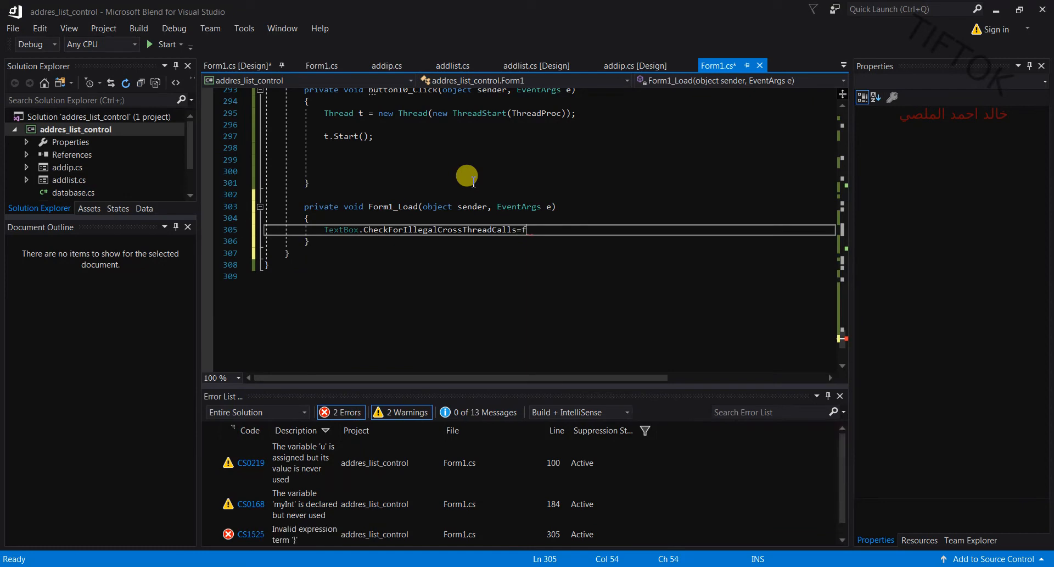
{"action": "type", "text": "alse;"}
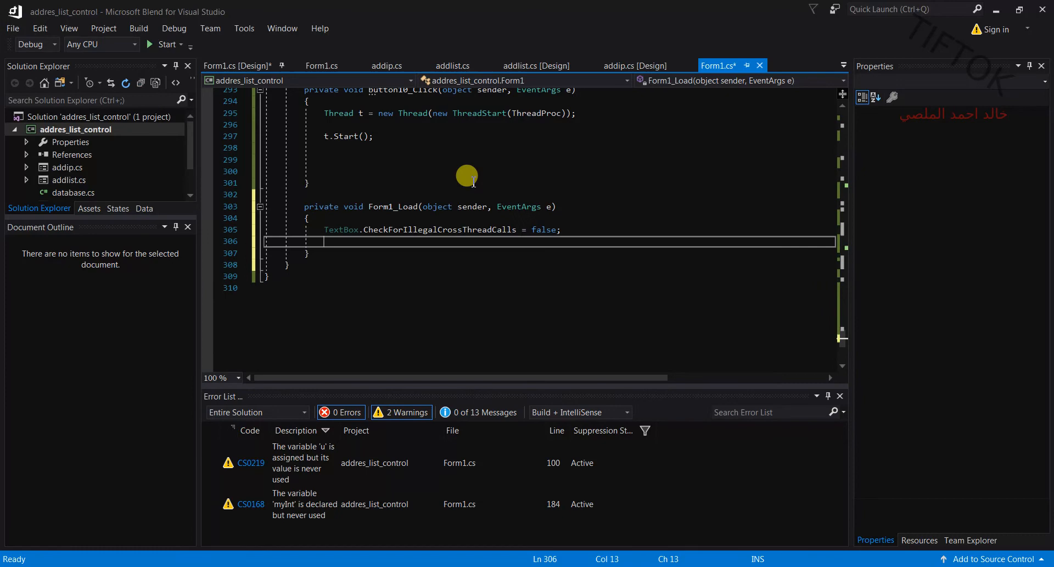
Step: Add Label.CheckForIllegalCrossThreadCalls = false; on the next line of Form1_Load
{"action": "type", "text": "lab"}
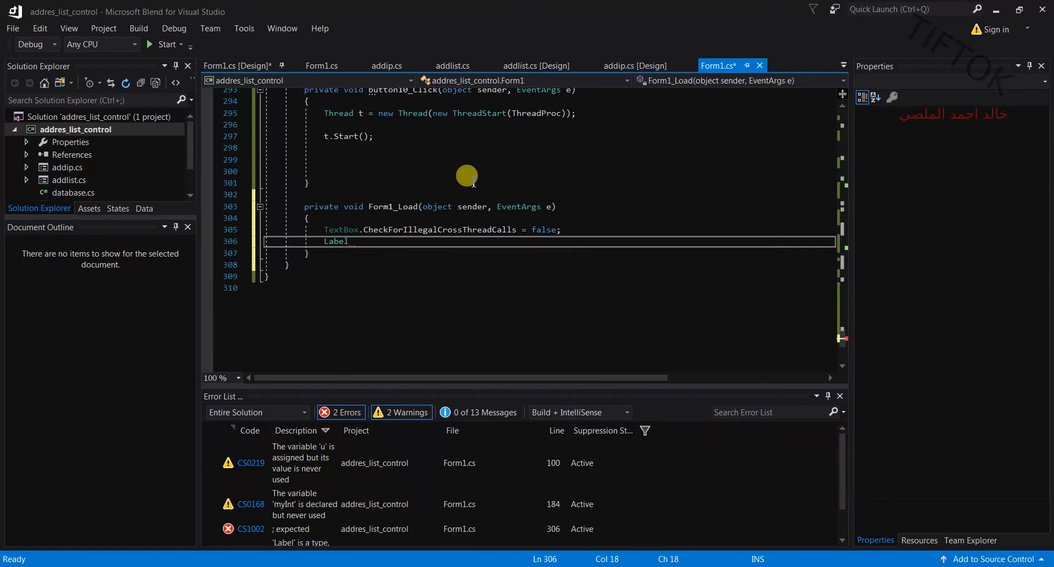
{"action": "type", "text": ".ch"}
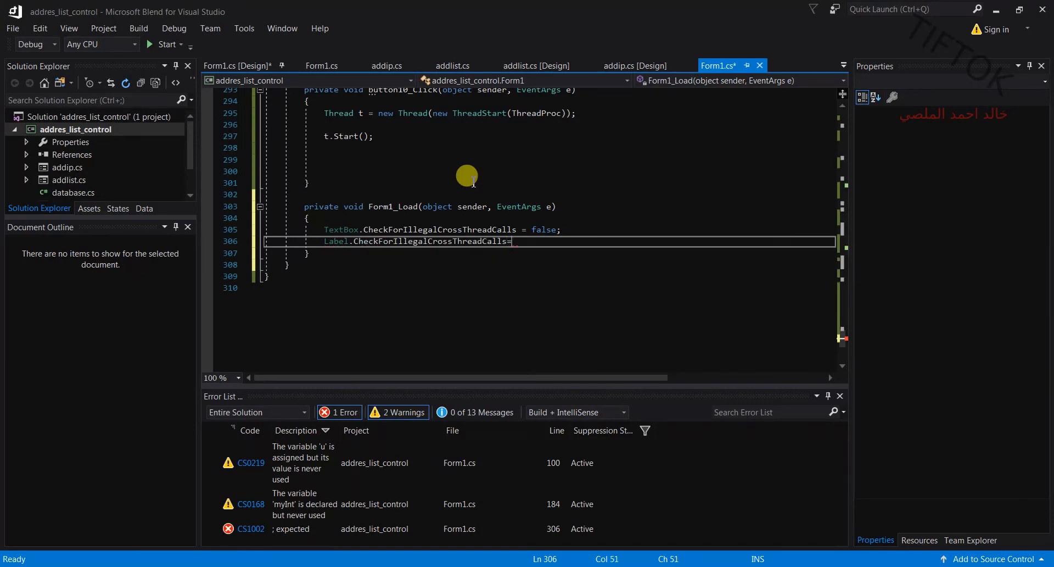
{"action": "type", "text": "false;"}
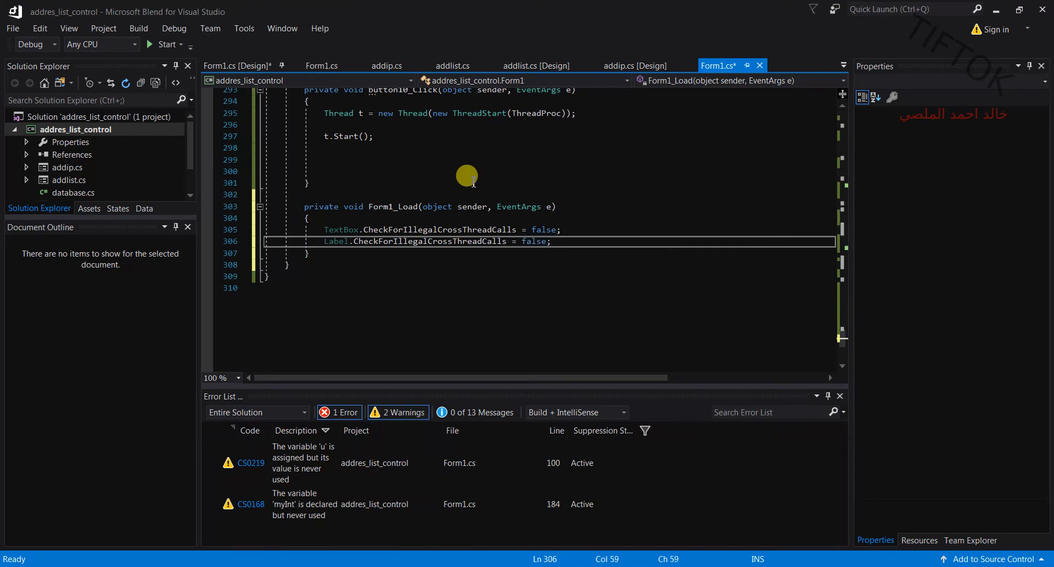
{"action": "left_click", "coordinate": [165, 44]}
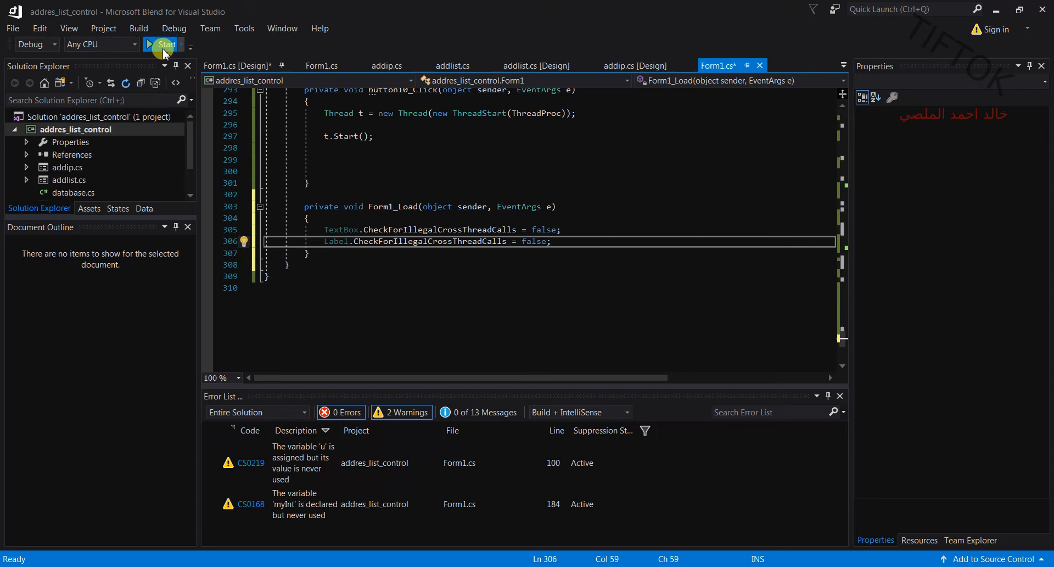
Step: Rebuild and run the app, then split the DNS records into 31 hosts without exception
{"action": "left_click", "coordinate": [163, 44]}
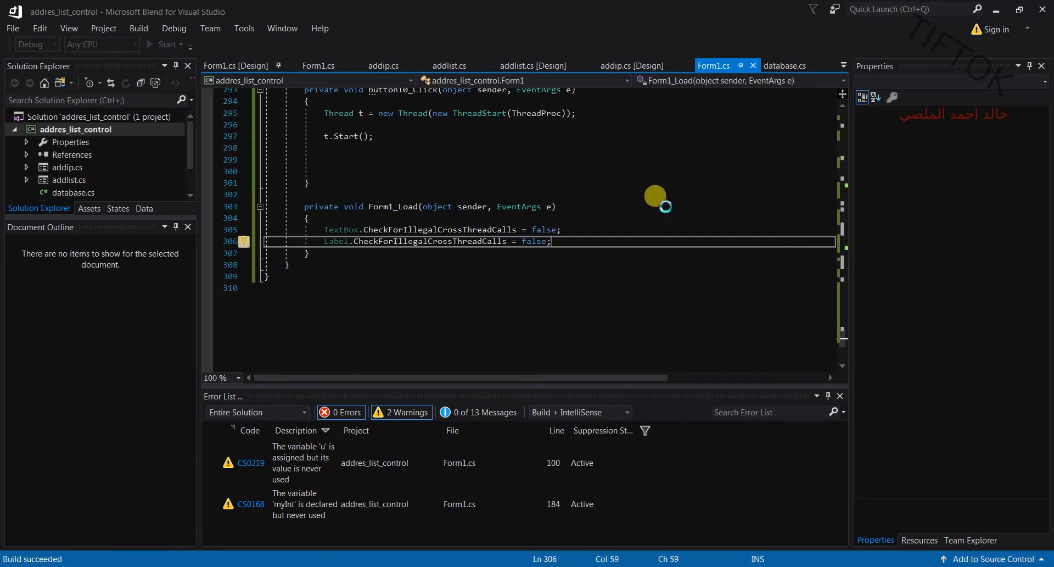
{"action": "mouse_move", "coordinate": [576, 232]}
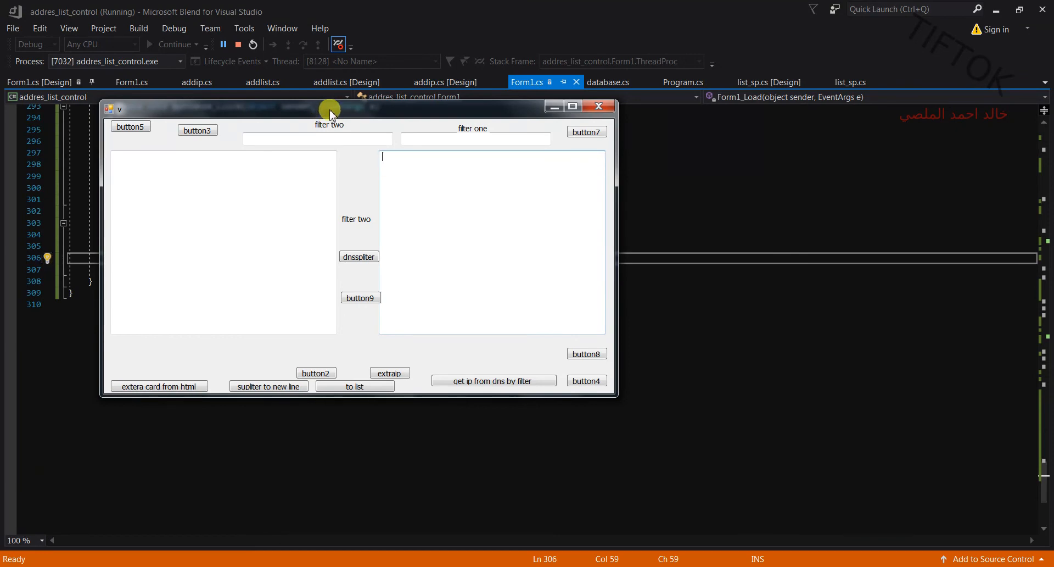
{"action": "left_click", "coordinate": [358, 256]}
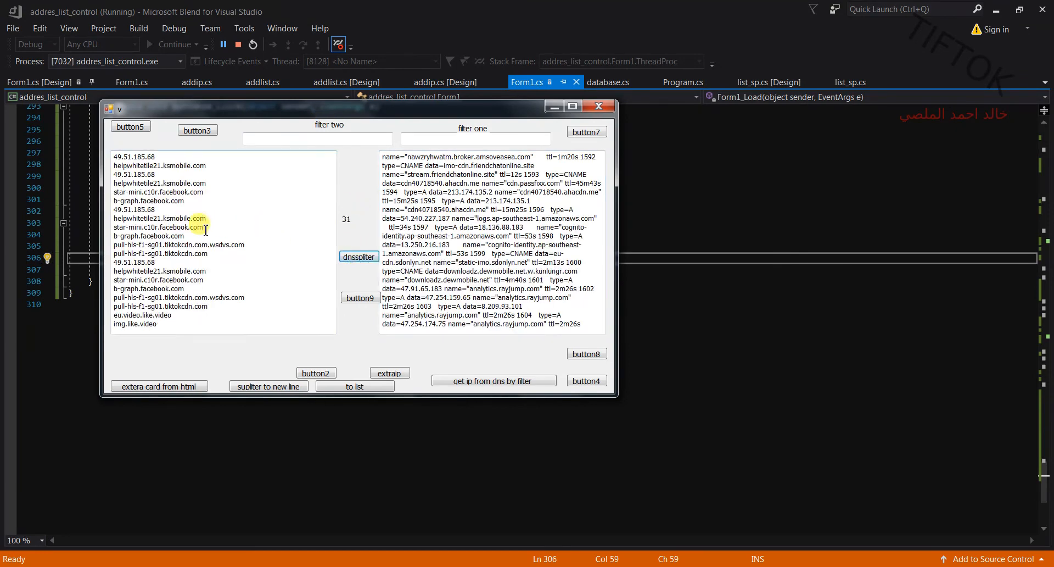